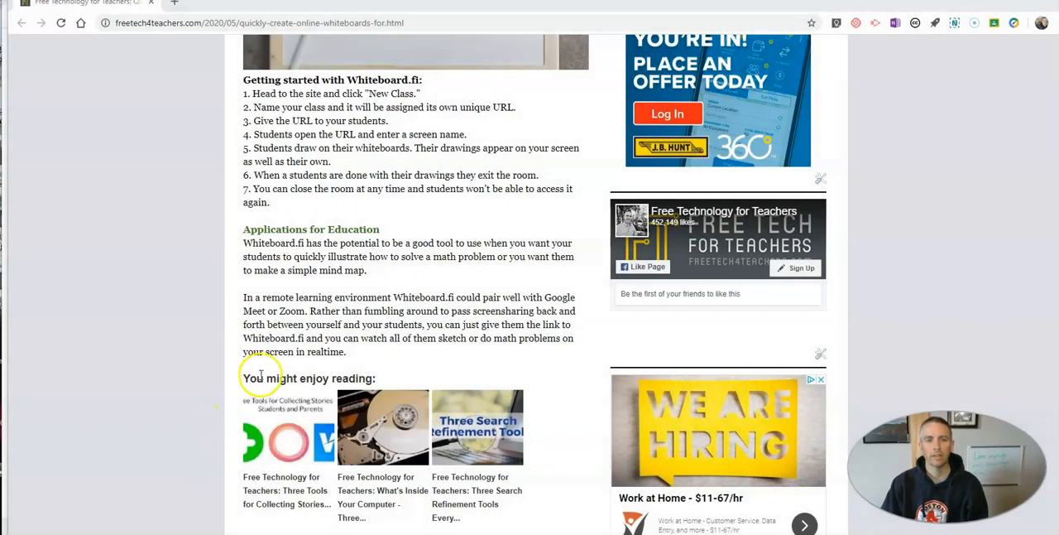
# Create a new Whiteboard.fi class named "Mr. Byrne's Class".
pyautogui.scroll(3)
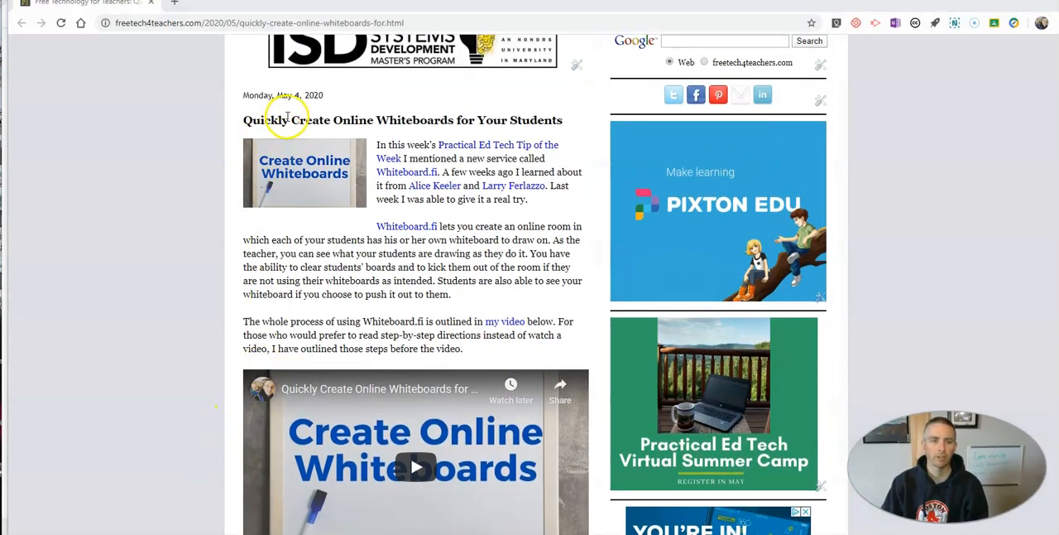
pyautogui.scroll(-3)
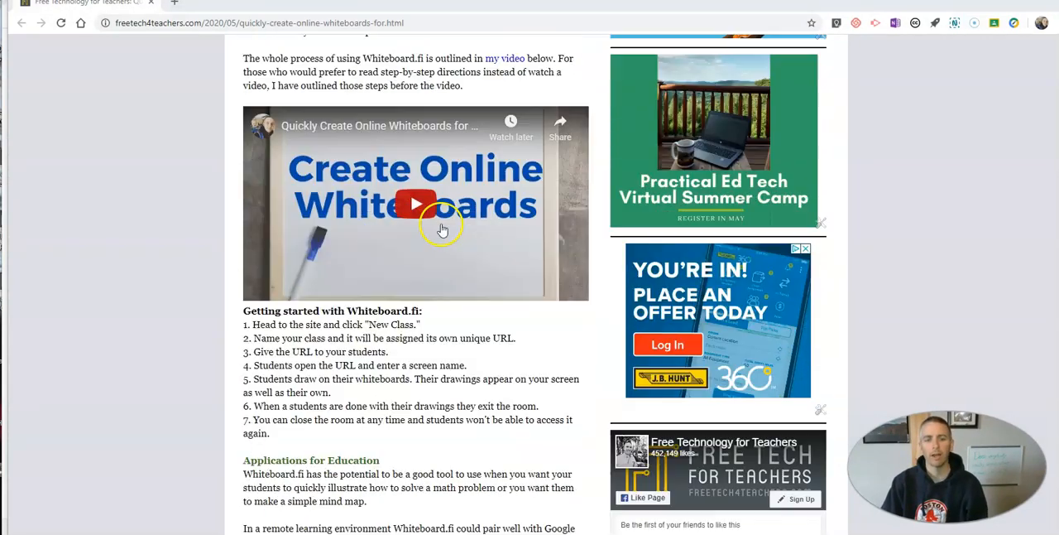
pyautogui.scroll(-3)
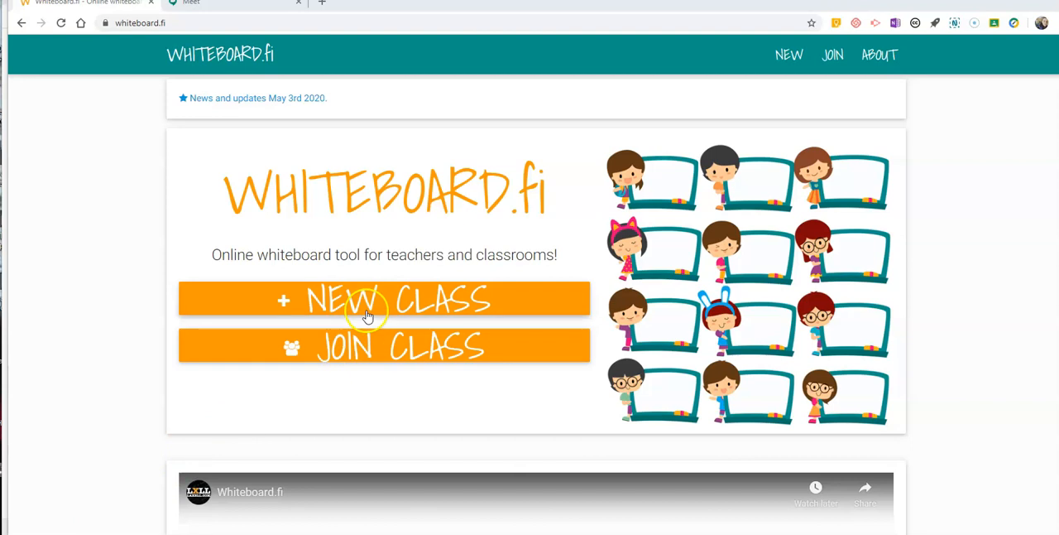
pyautogui.moveTo(384, 306)
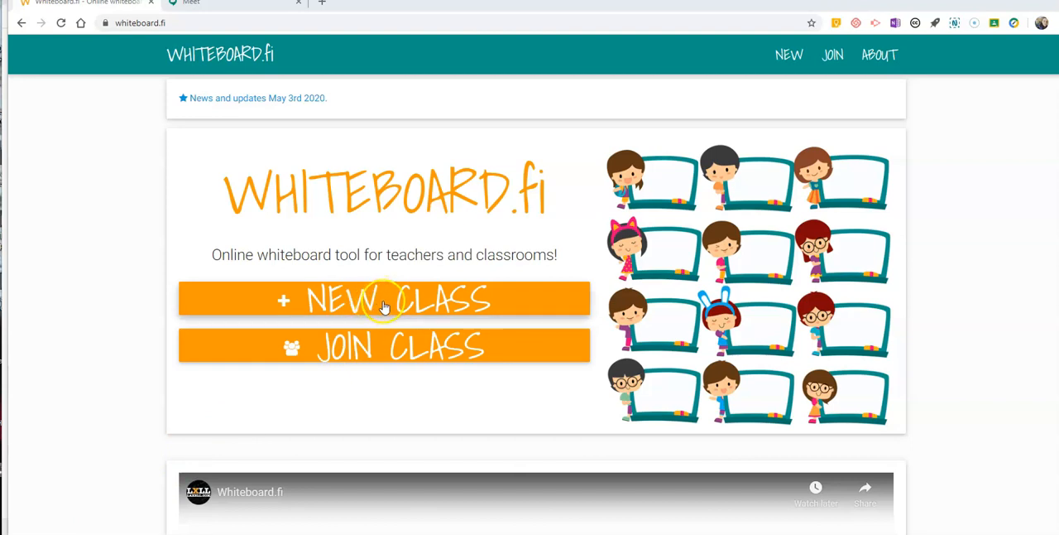
pyautogui.click(384, 298)
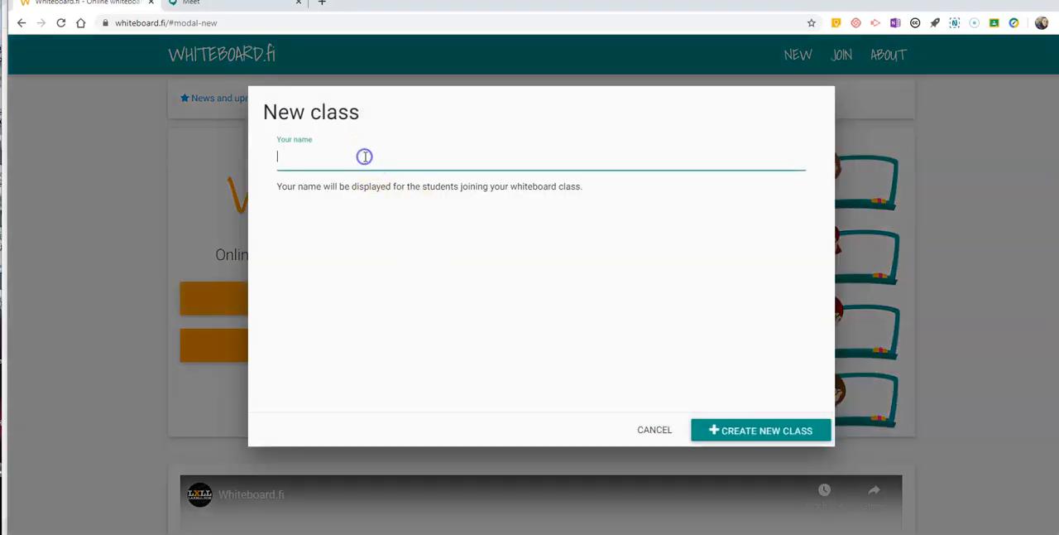
pyautogui.write('Mr. Byrne')
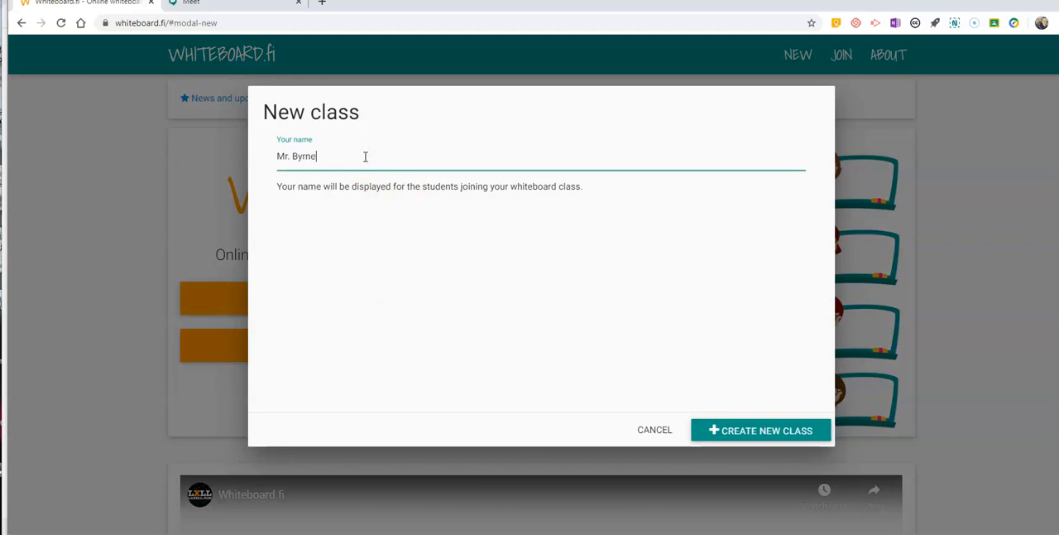
pyautogui.write("'s Class")
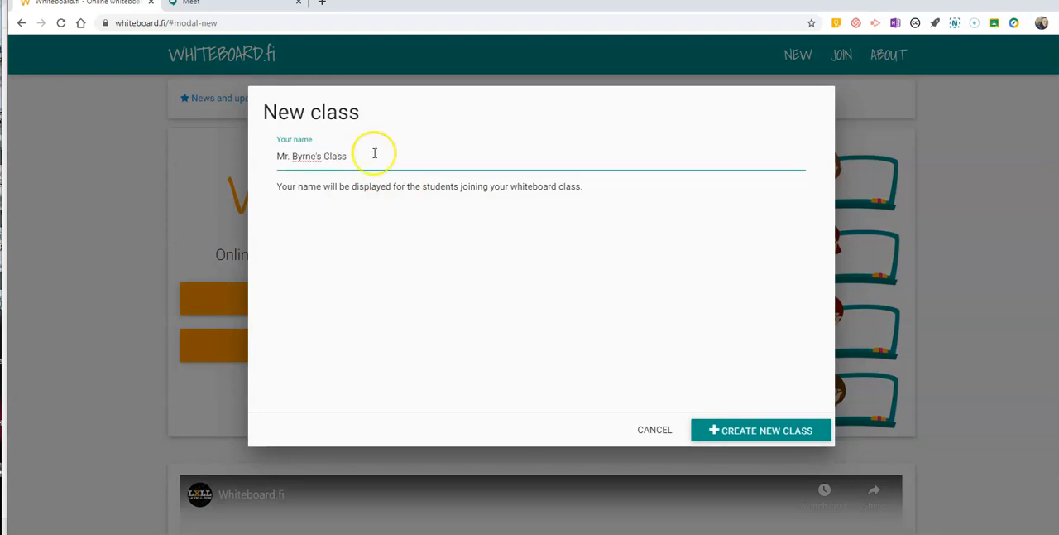
pyautogui.click(760, 430)
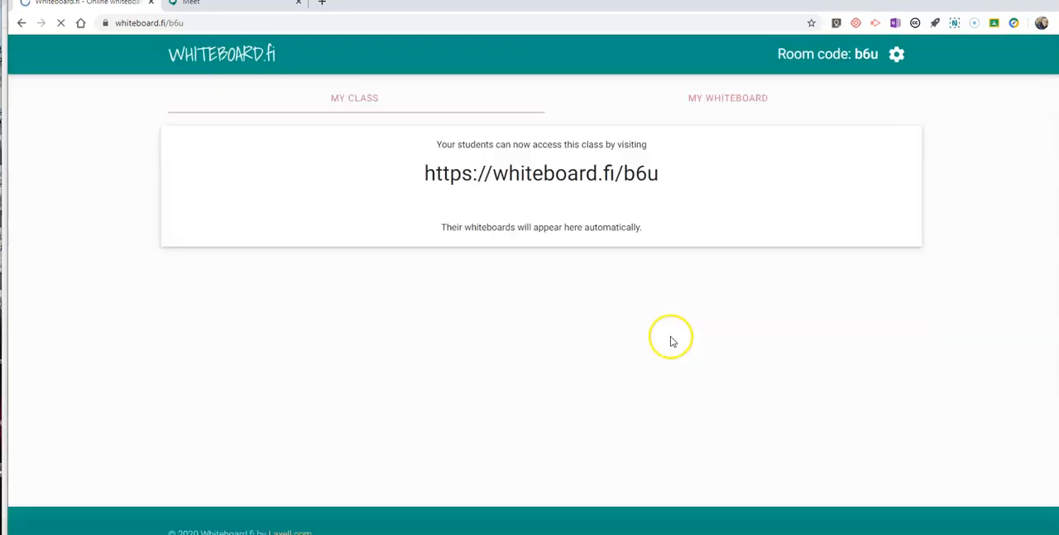
pyautogui.moveTo(675, 172)
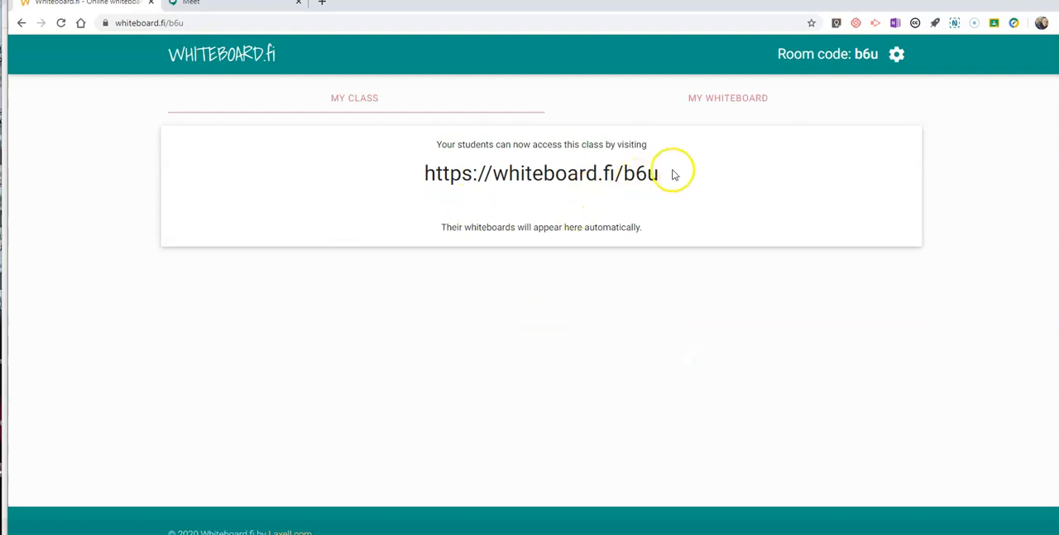
pyautogui.doubleClick(540, 172)
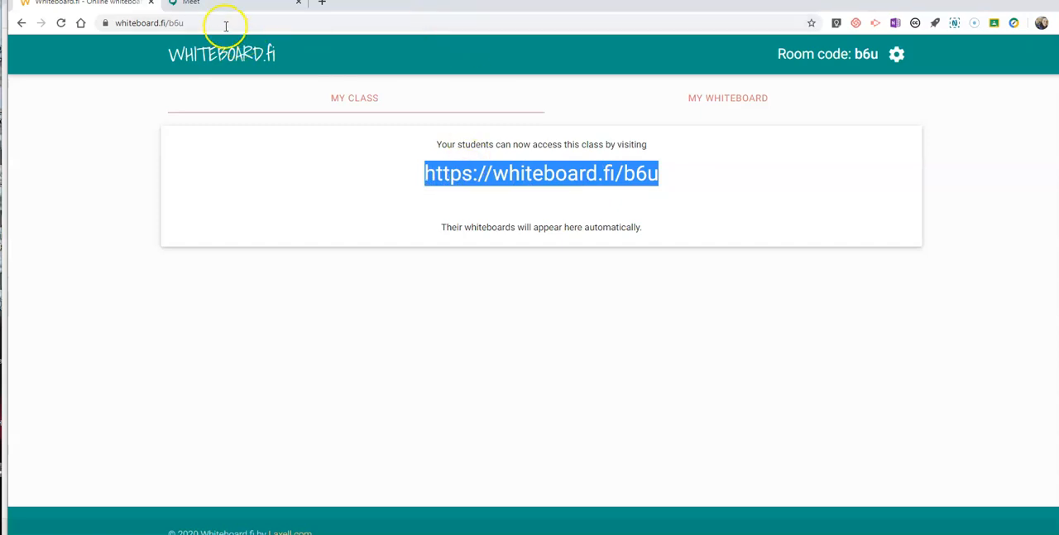
# In Google Meet, start a meeting nicknamed testmeet and continue to its pre-join screen.
pyautogui.click(195, 3)
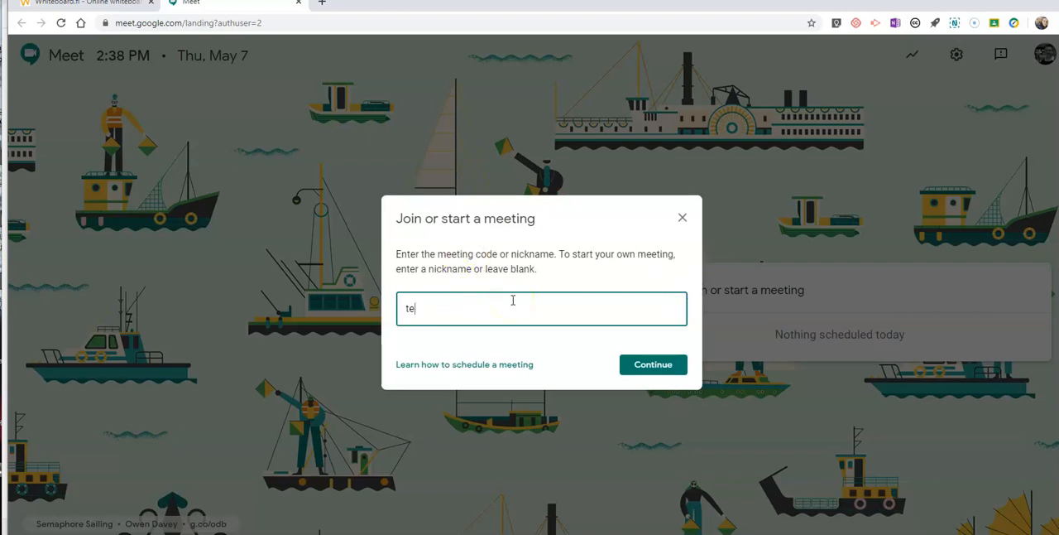
pyautogui.write('stmeet')
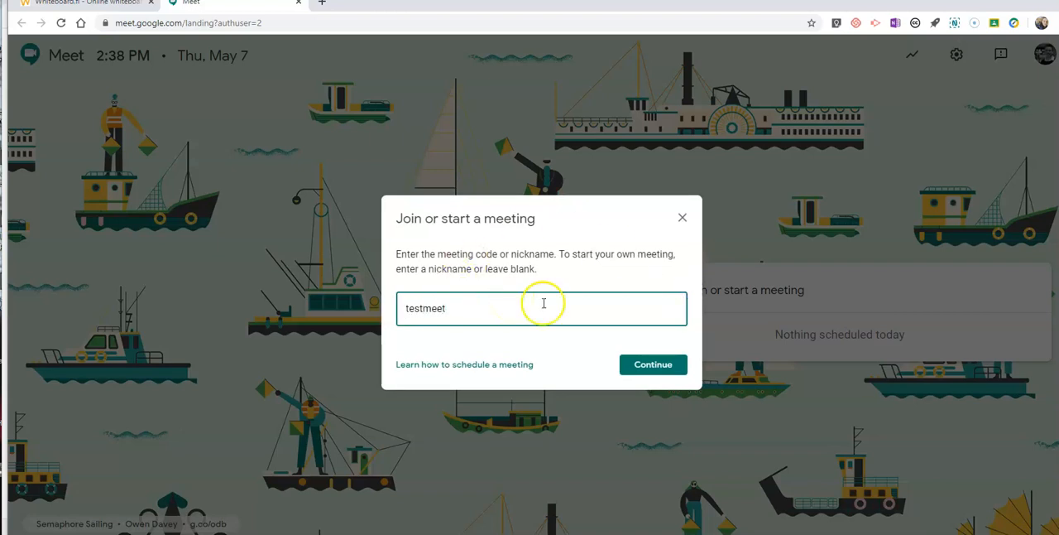
pyautogui.click(653, 364)
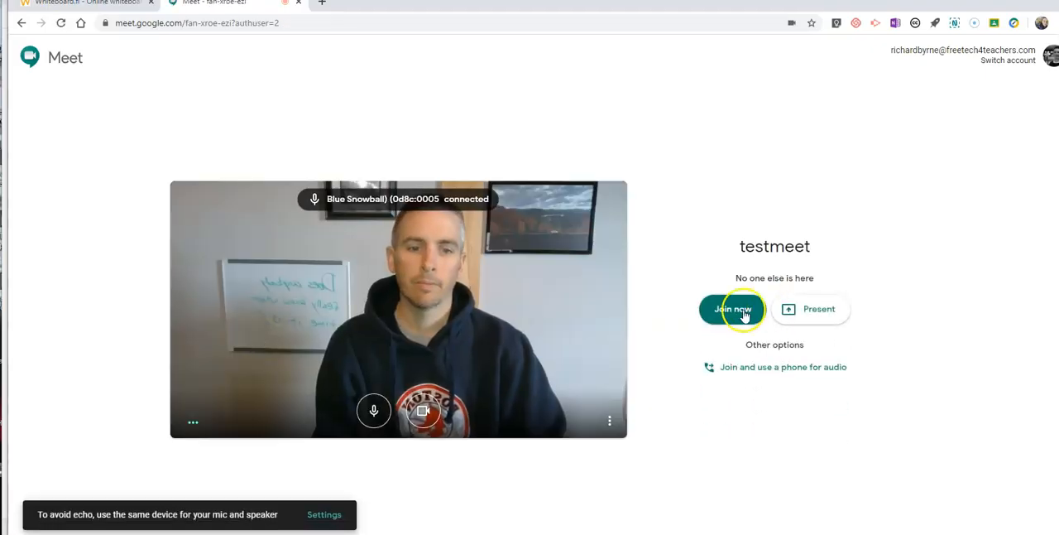
# Join testmeet and send an email invitation to the suggested contact Mason.
pyautogui.click(732, 308)
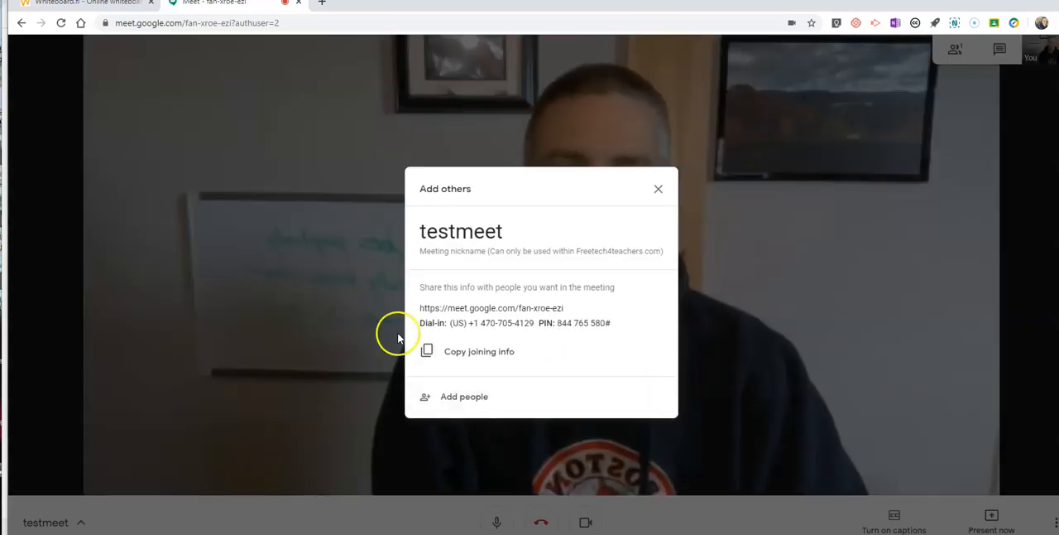
pyautogui.click(464, 398)
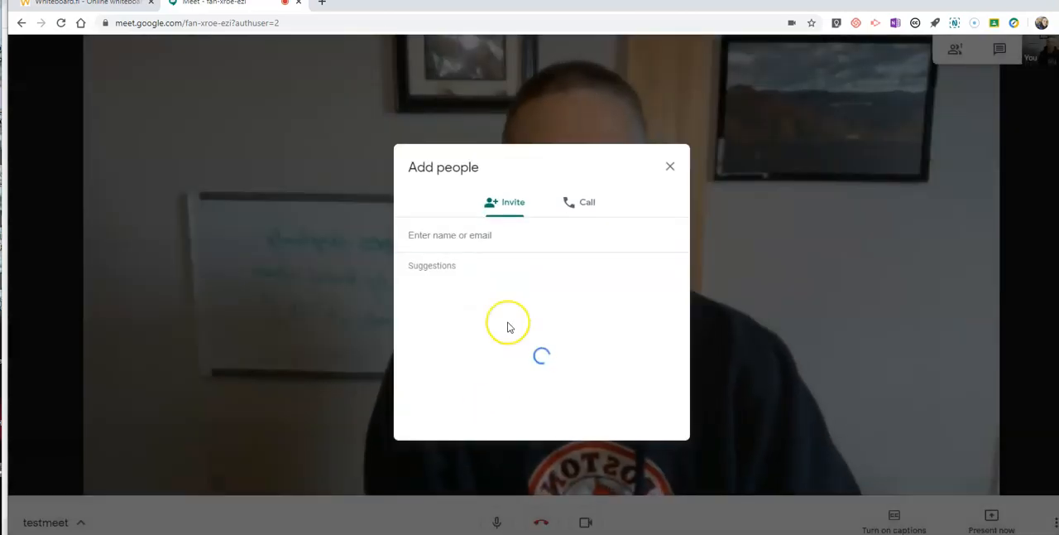
pyautogui.write('mason Byrne')
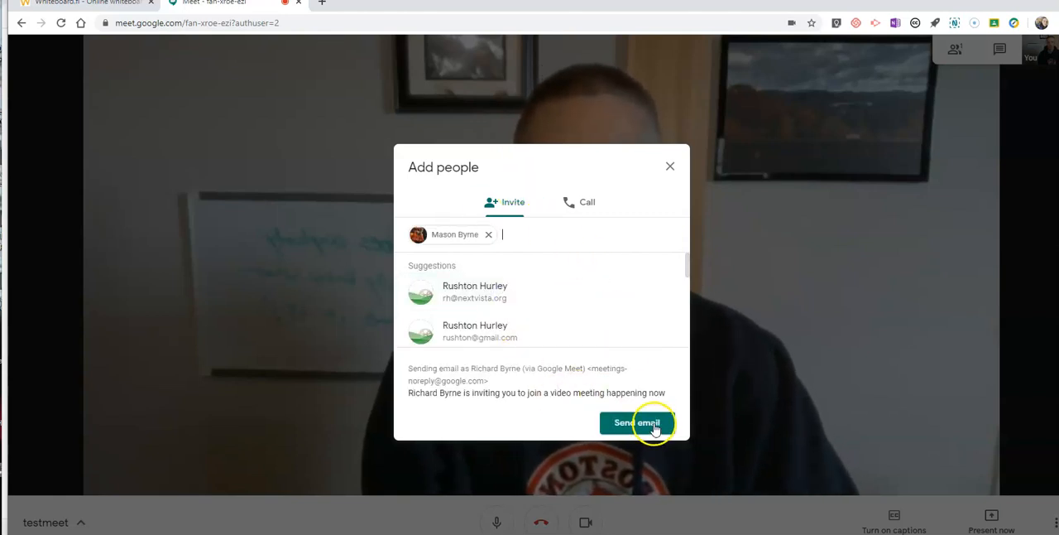
pyautogui.click(637, 422)
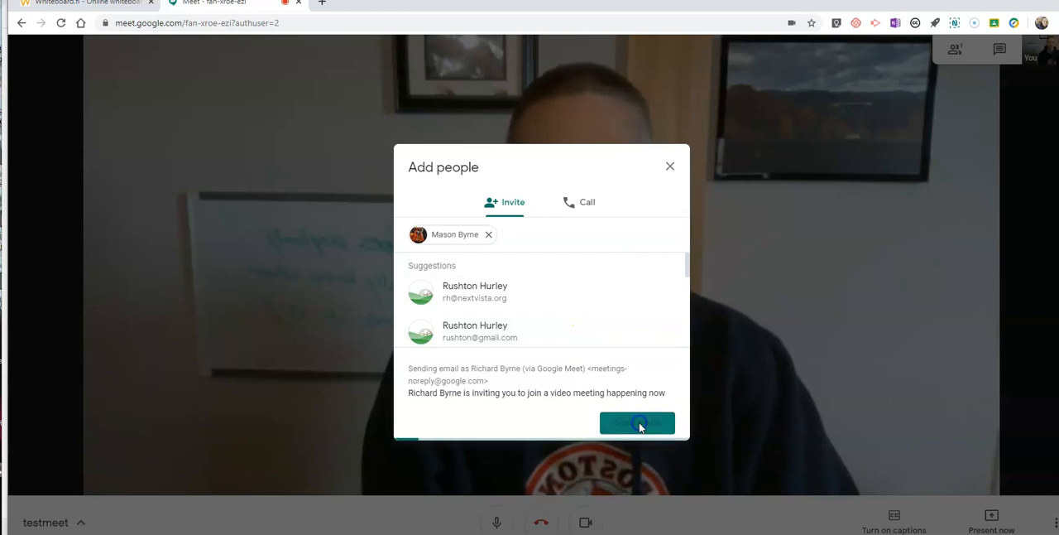
pyautogui.click(637, 422)
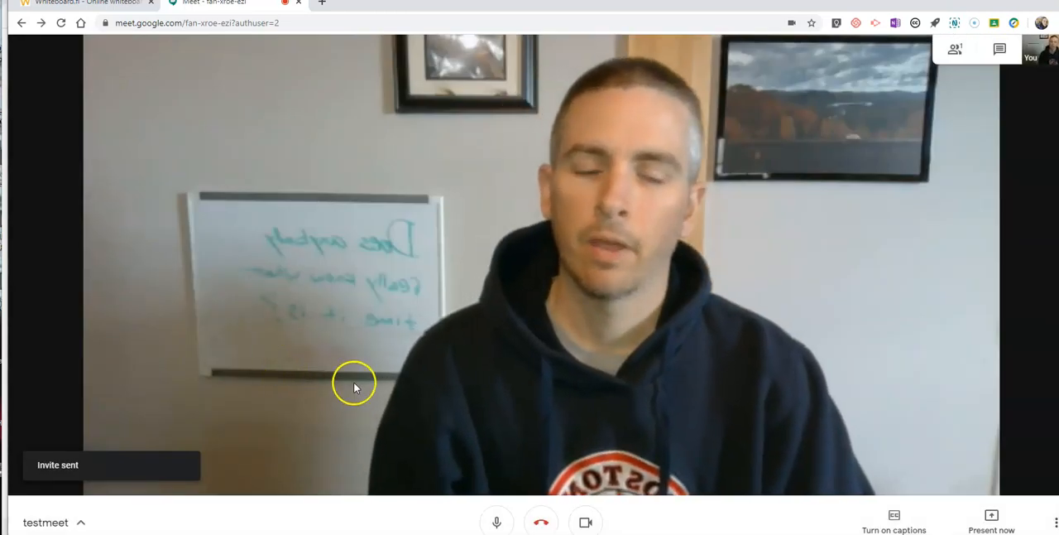
pyautogui.moveTo(751, 465)
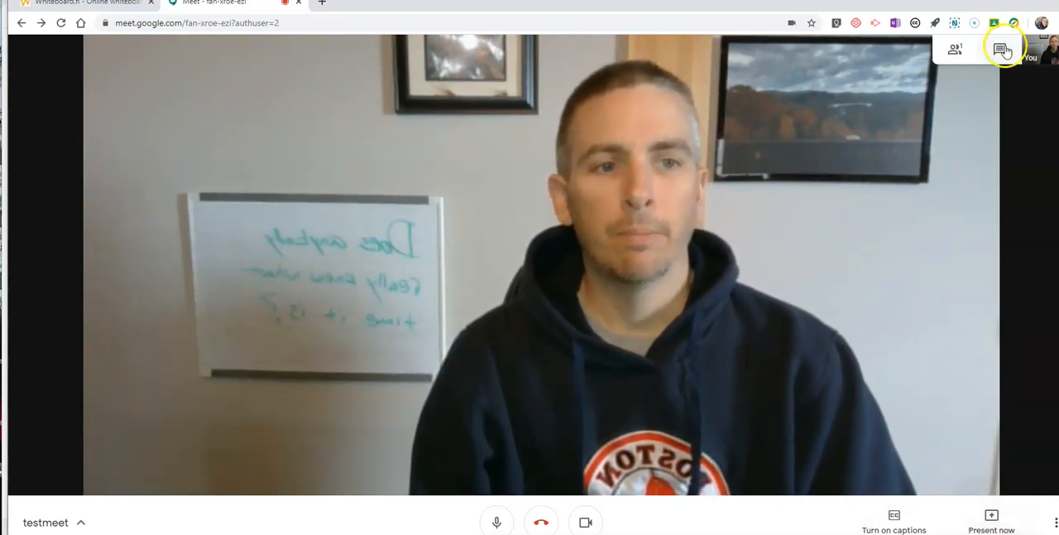
pyautogui.click(1004, 48)
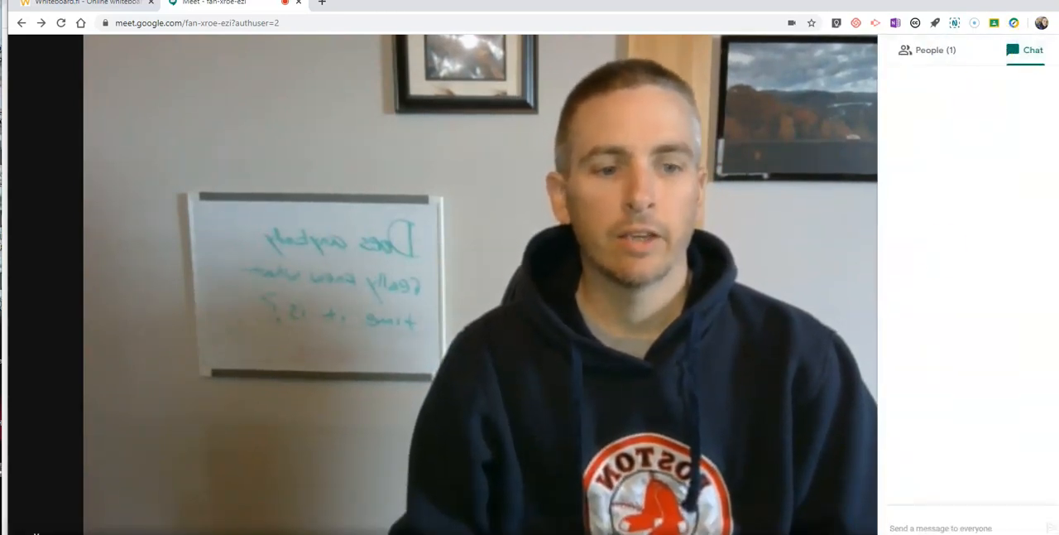
pyautogui.write('https://whiteboard.fi/b6u')
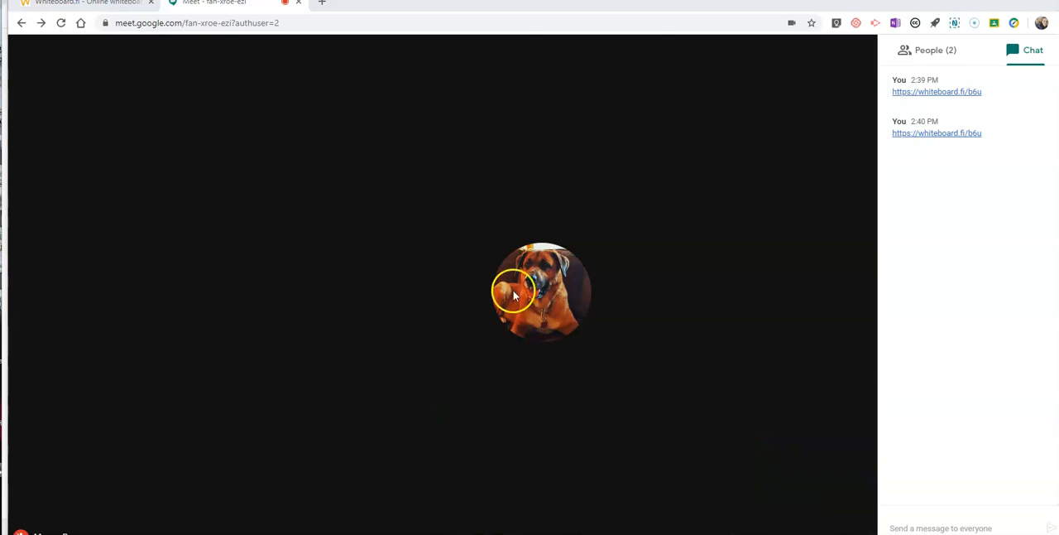
pyautogui.moveTo(937, 132)
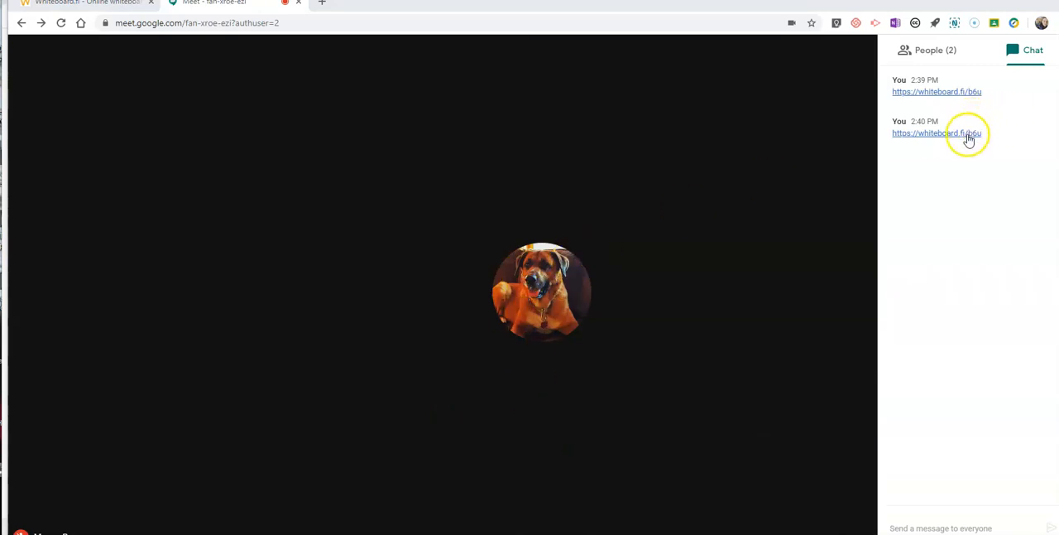
pyautogui.moveTo(714, 255)
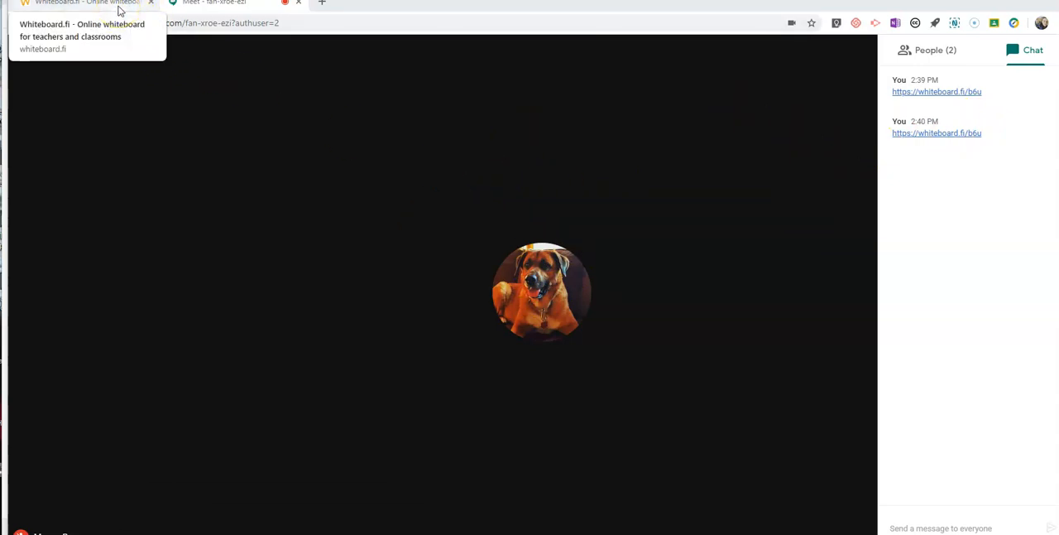
# Switch between Whiteboard.fi and Meet to watch Mason's board fill with 2+2=4 and a sketch.
pyautogui.click(83, 3)
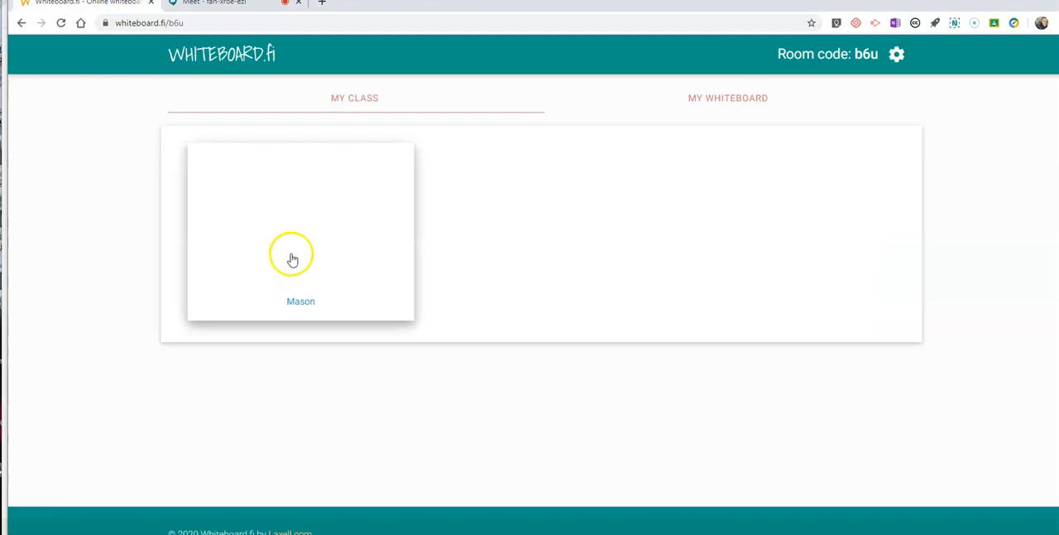
pyautogui.moveTo(265, 248)
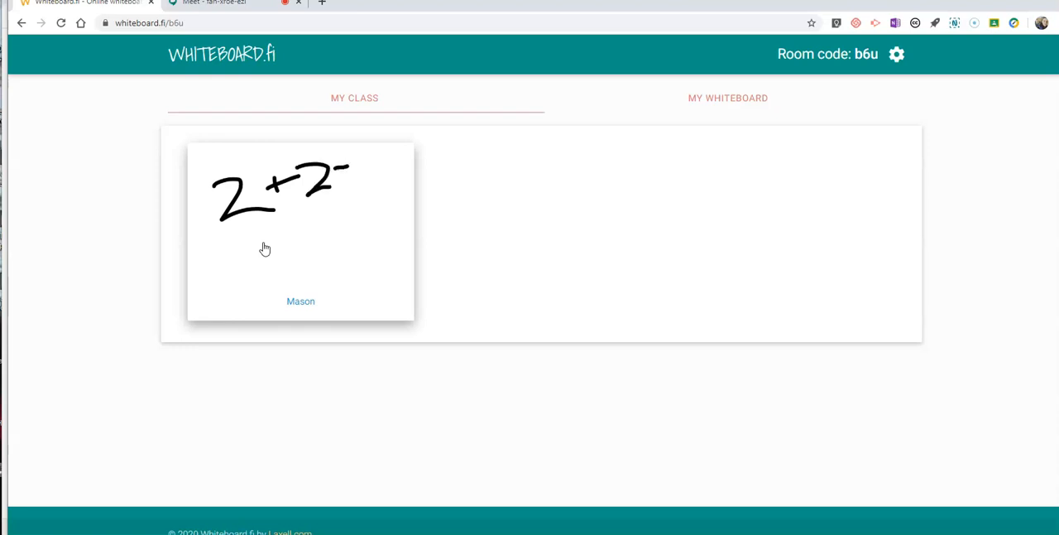
pyautogui.click(212, 3)
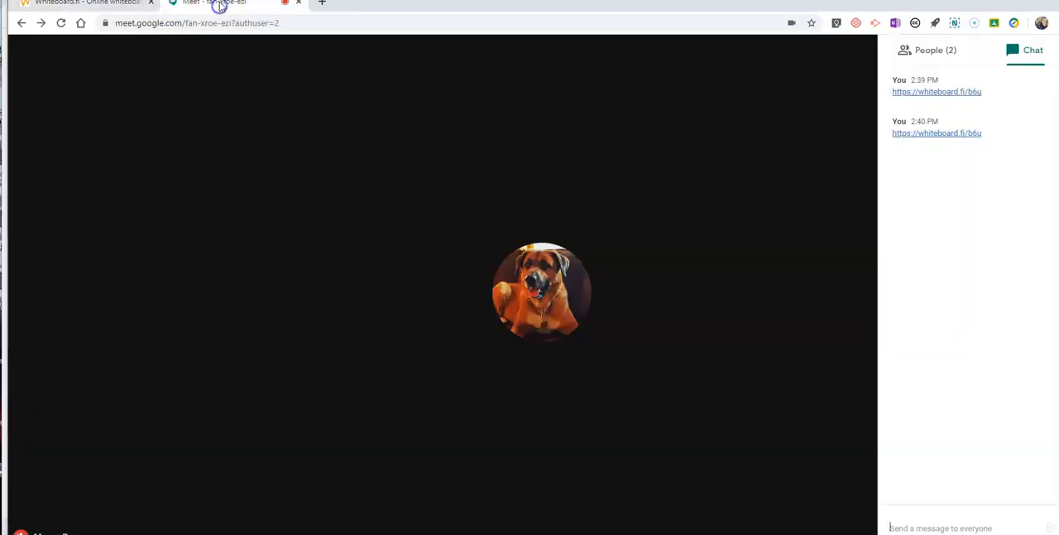
pyautogui.moveTo(1014, 199)
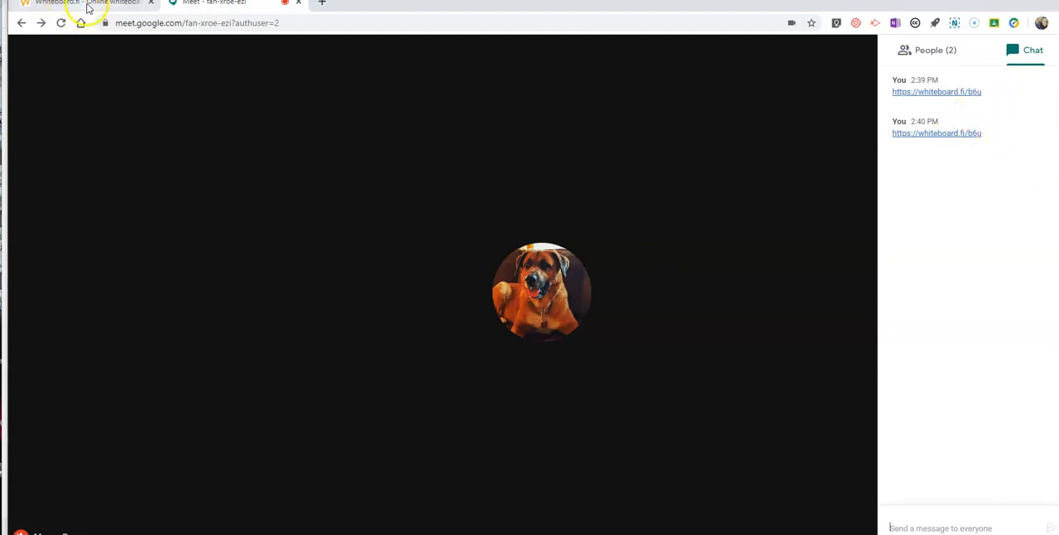
pyautogui.click(83, 3)
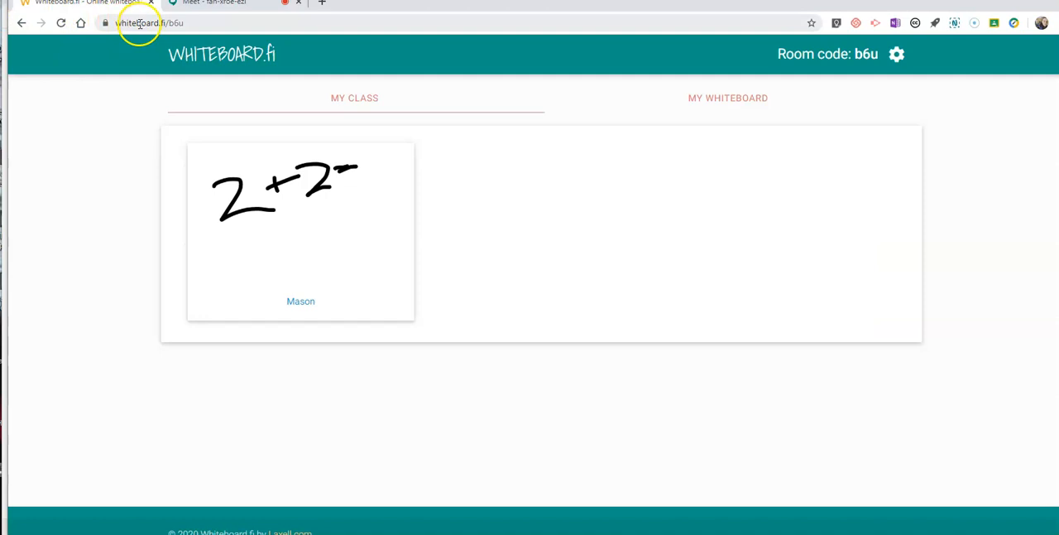
pyautogui.moveTo(63, 197)
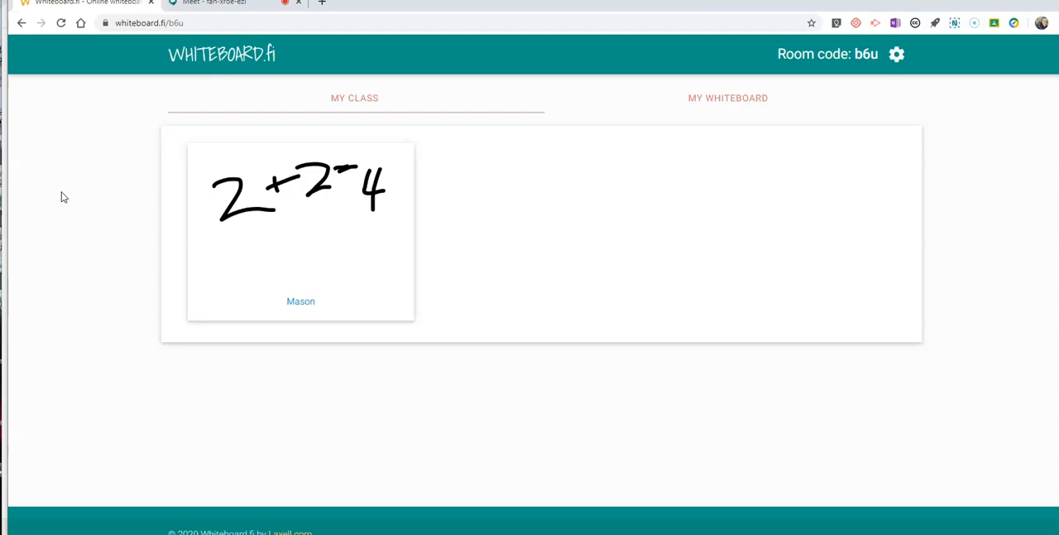
pyautogui.moveTo(83, 67)
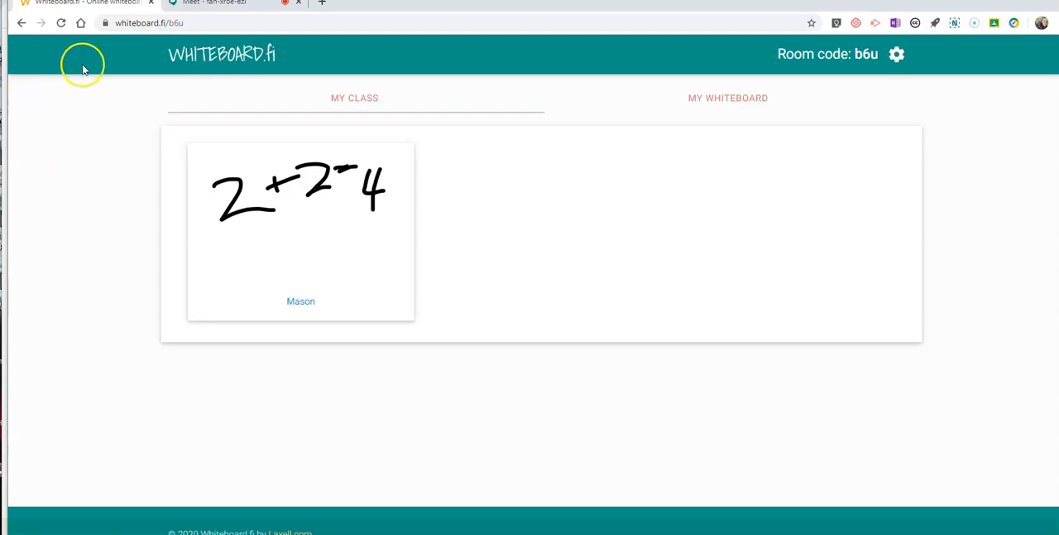
pyautogui.moveTo(225, 38)
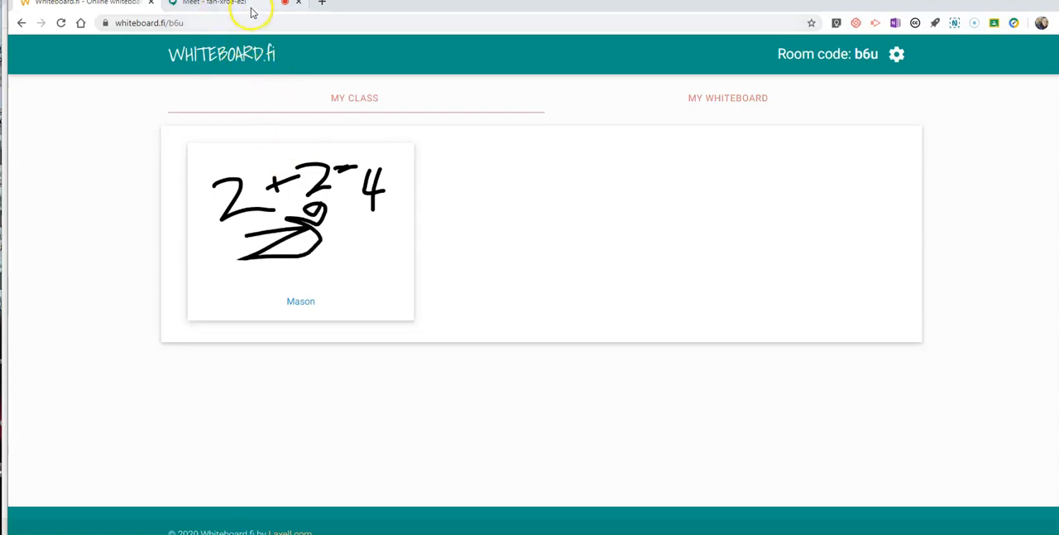
pyautogui.click(212, 4)
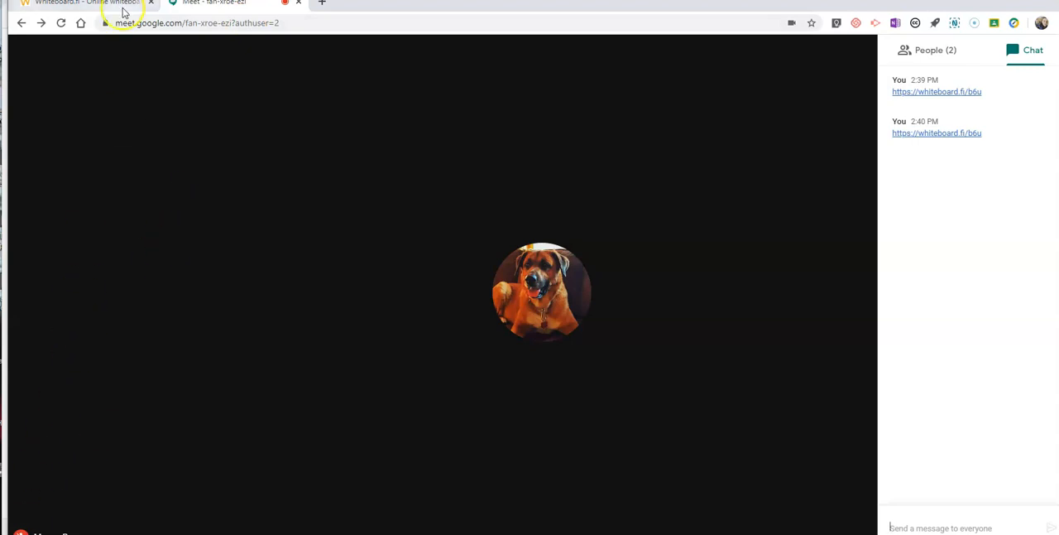
pyautogui.click(83, 3)
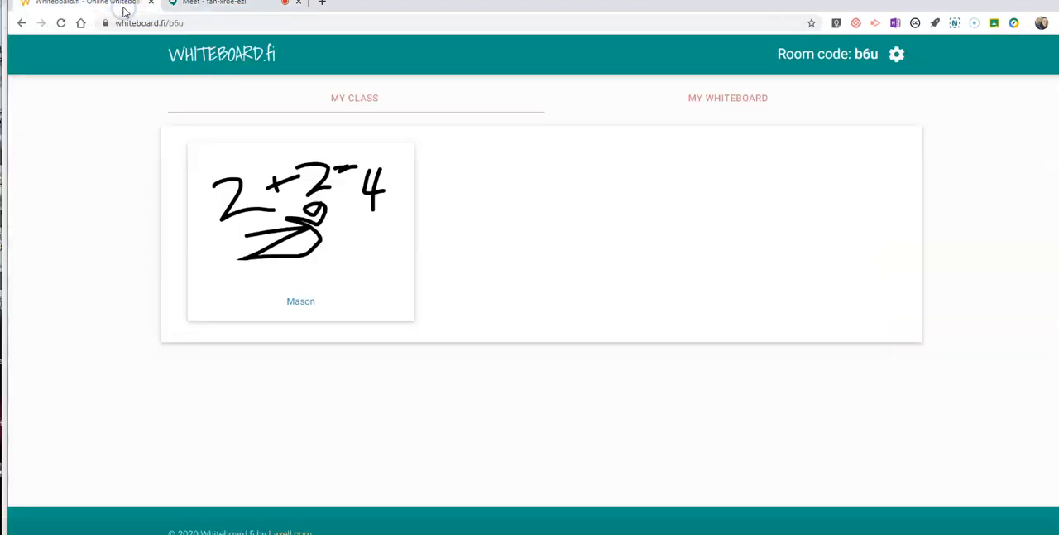